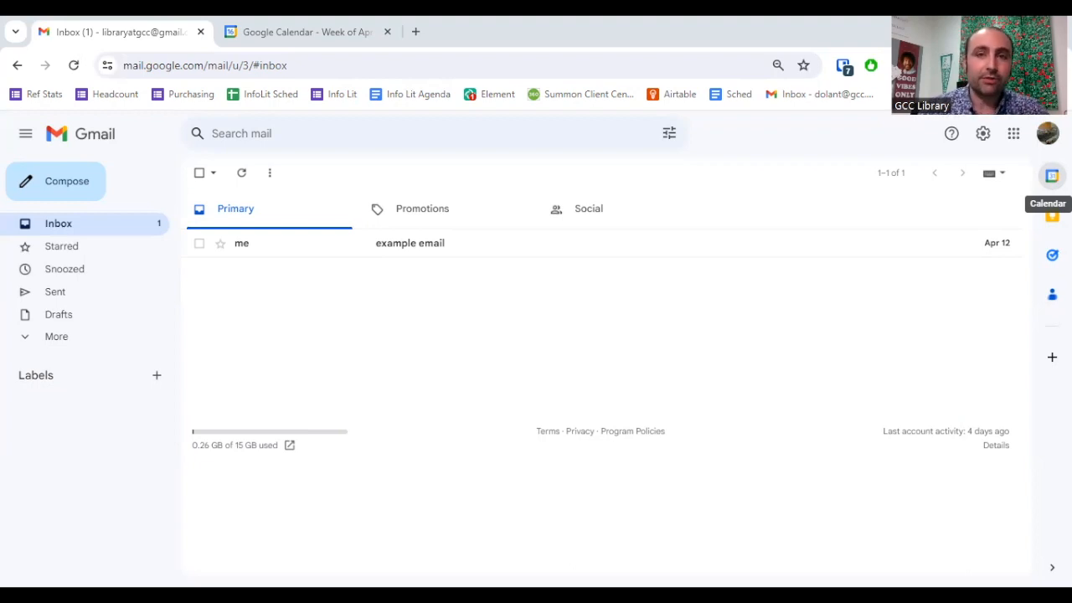
mouse_move(985, 221)
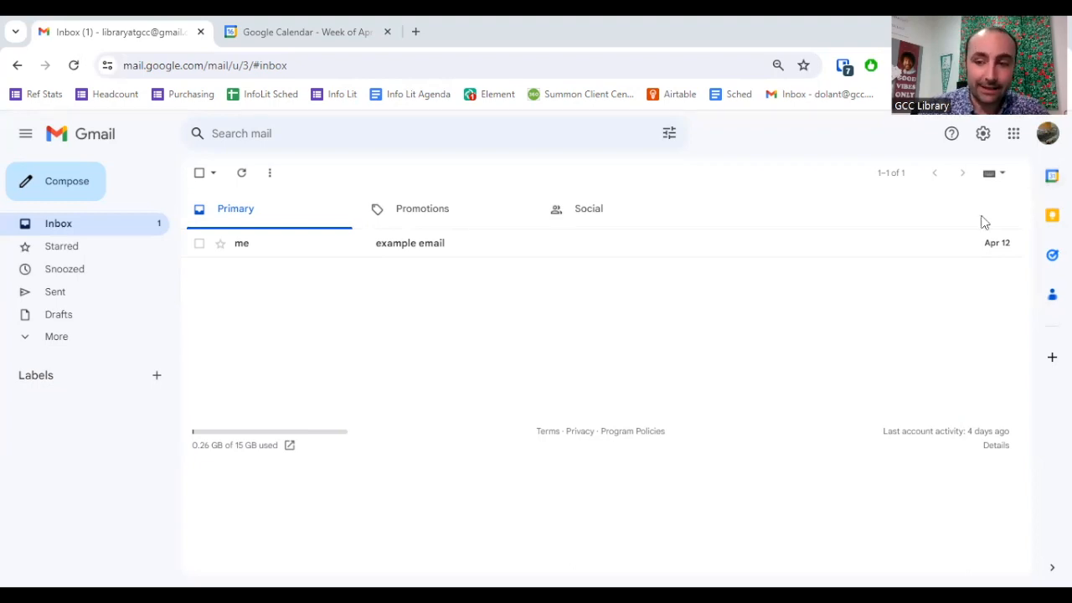
mouse_move(971, 365)
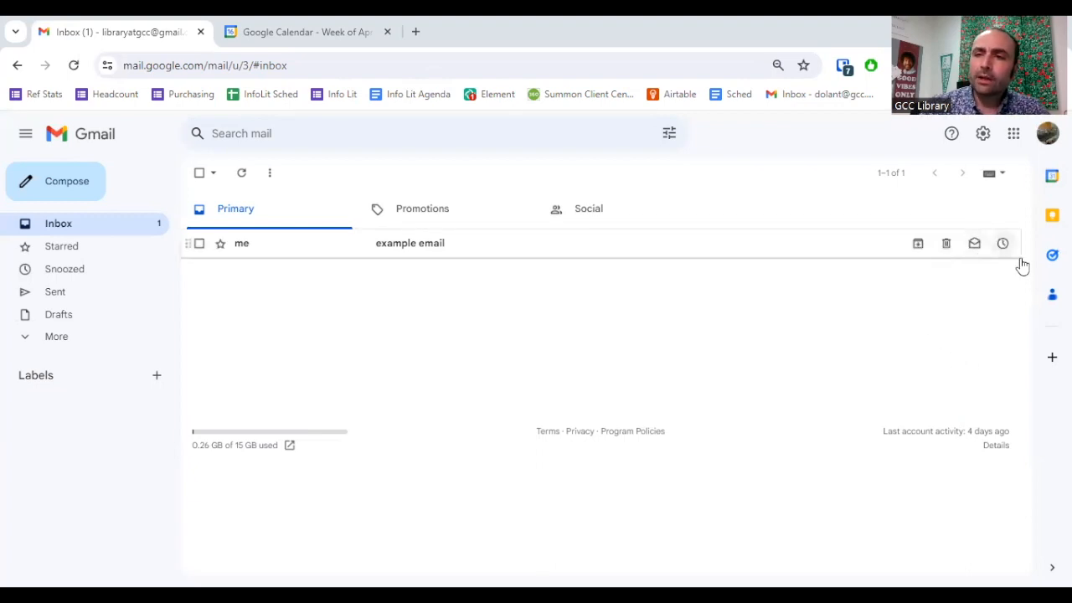
mouse_move(1051, 254)
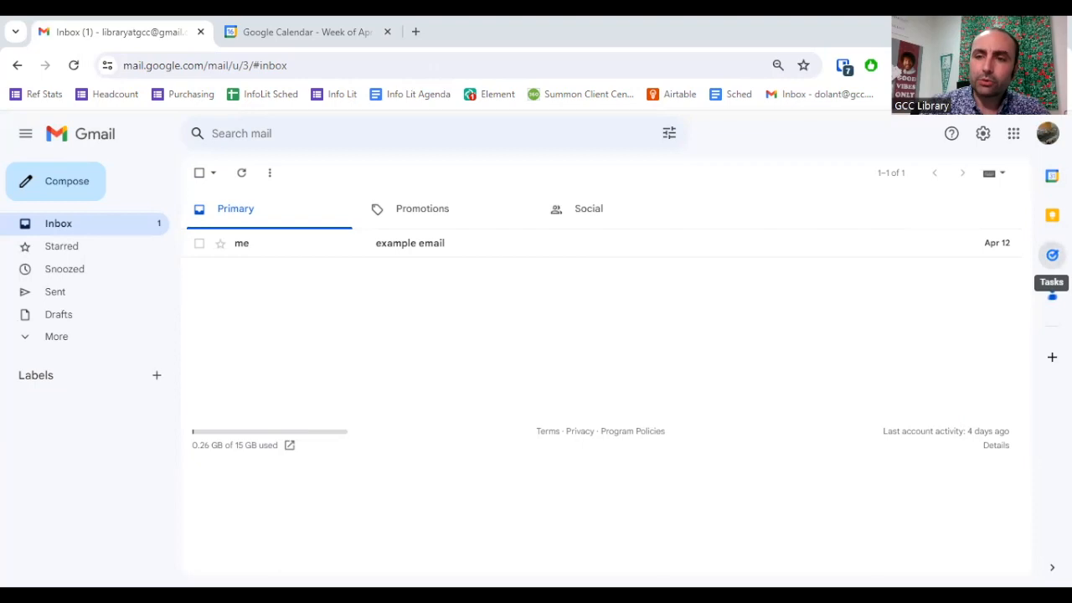
mouse_move(1048, 267)
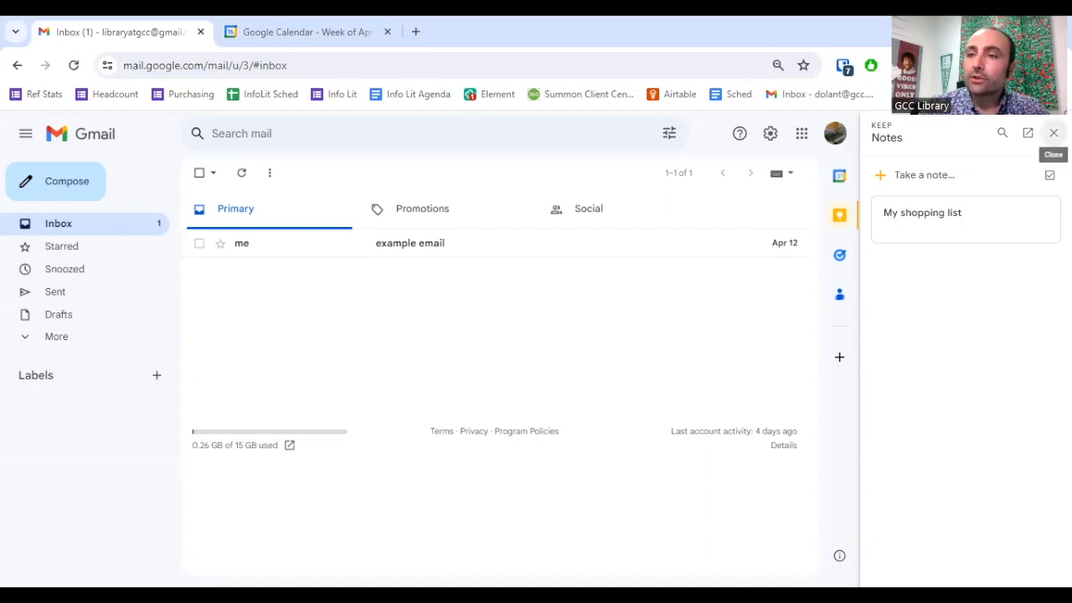
Close the Keep notes side panel and return to the Gmail inbox.
left_click(1053, 132)
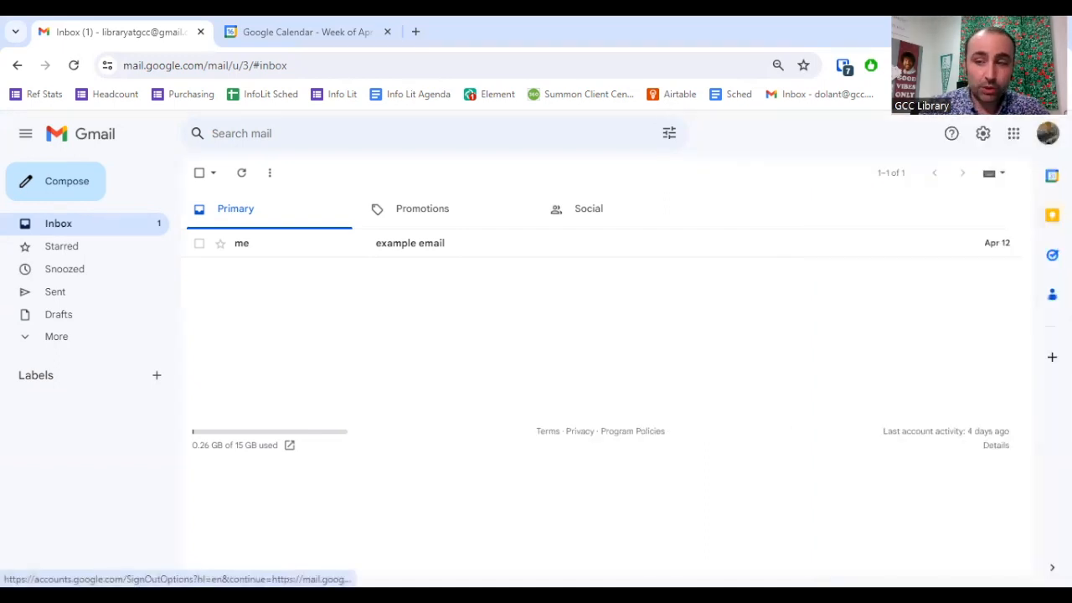
mouse_move(953, 365)
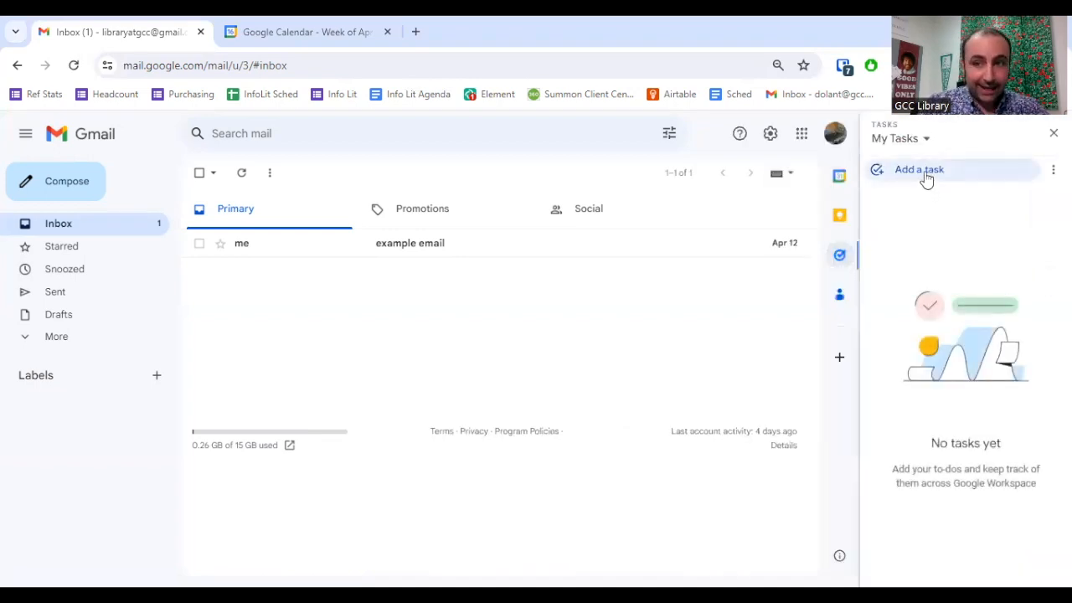
Add a task titled 'homework 1' to the My Tasks list.
left_click(918, 169)
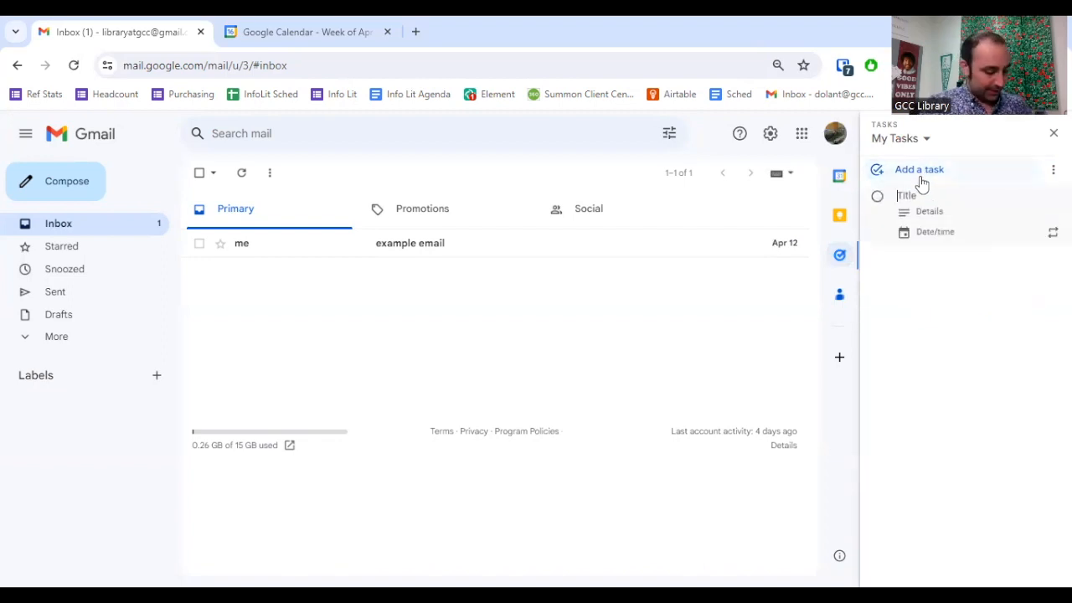
type("homework 1")
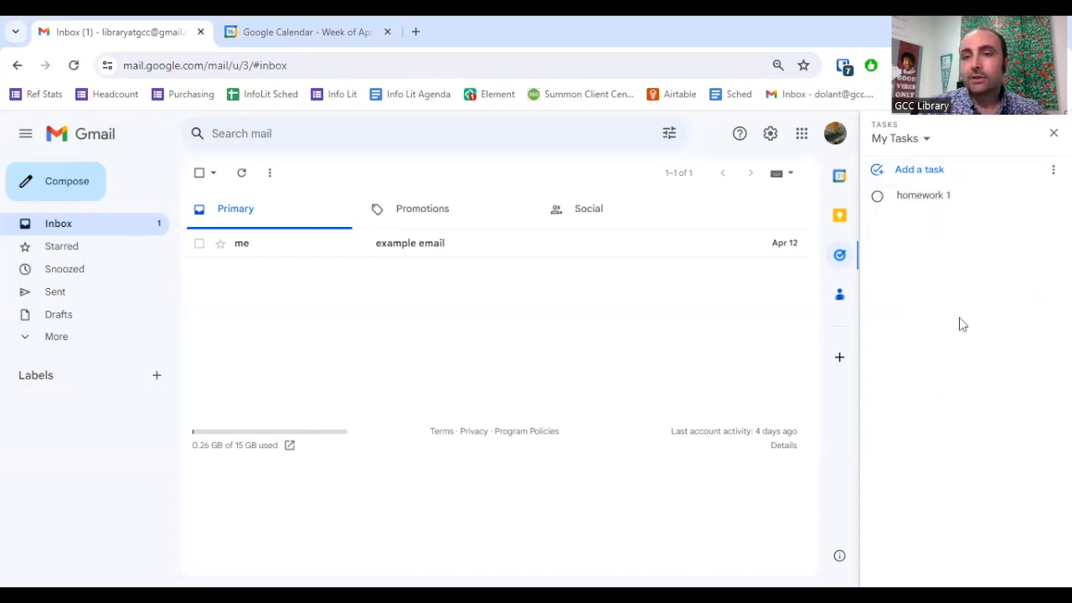
mouse_move(1025, 274)
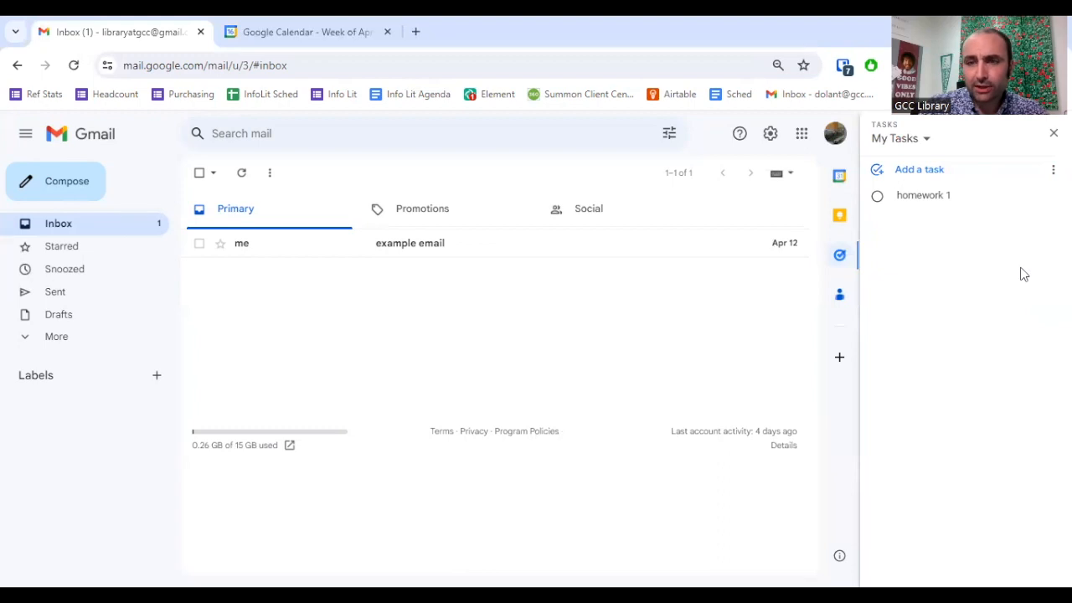
mouse_move(1015, 224)
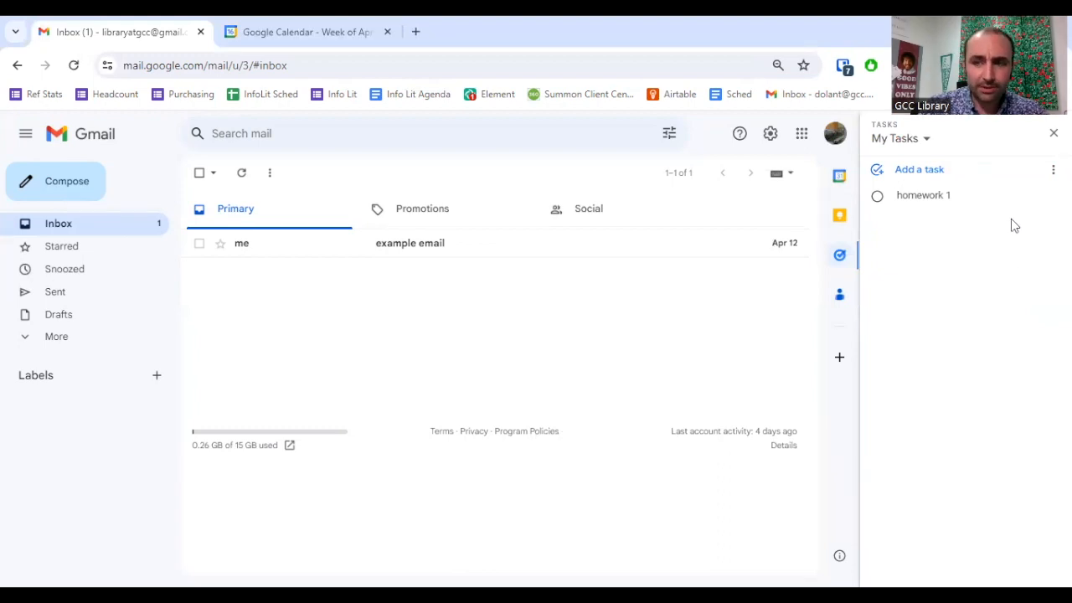
mouse_move(1032, 197)
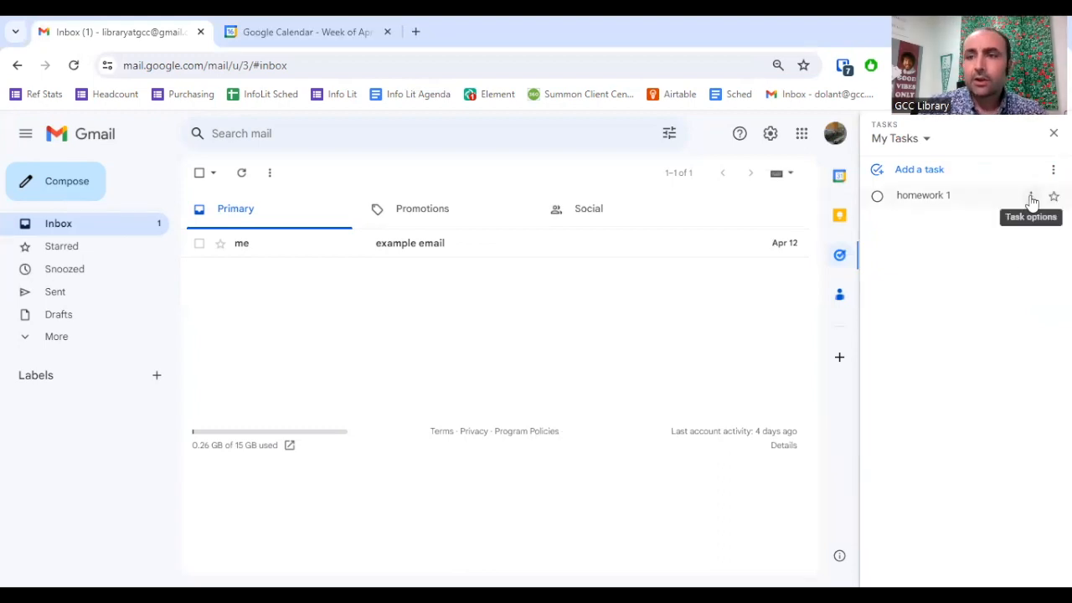
Add subtasks research, draft and final submission under homework 1.
left_click(918, 169)
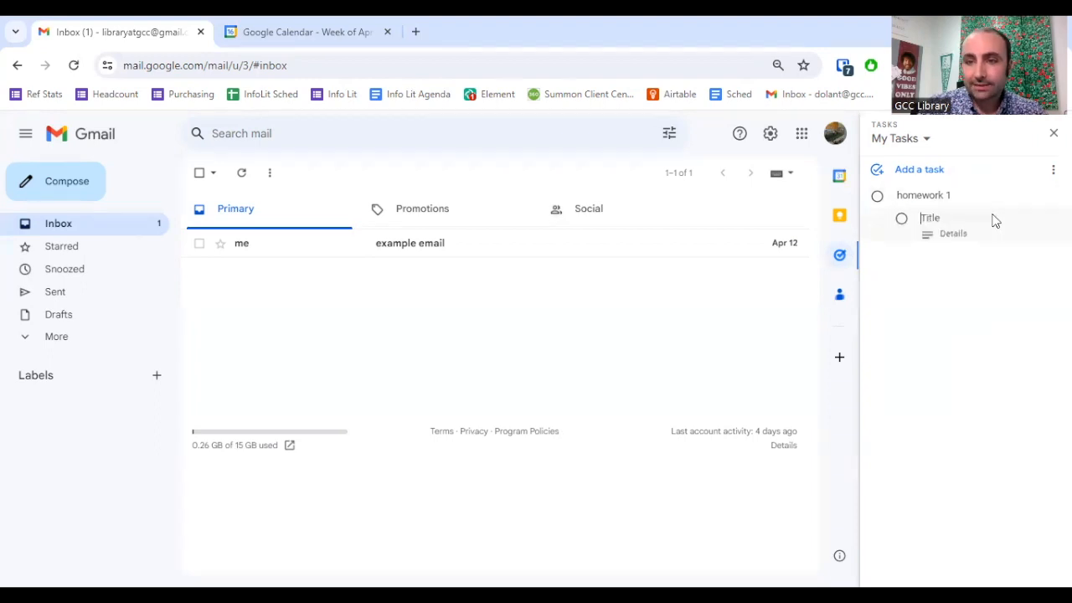
type("research")
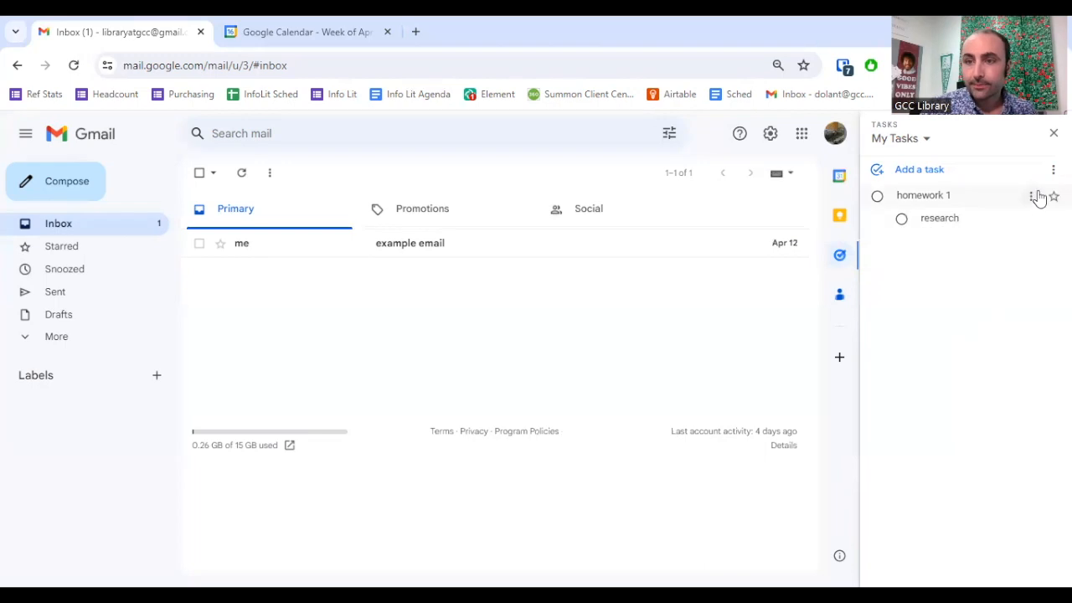
left_click(1033, 194)
type("draft")
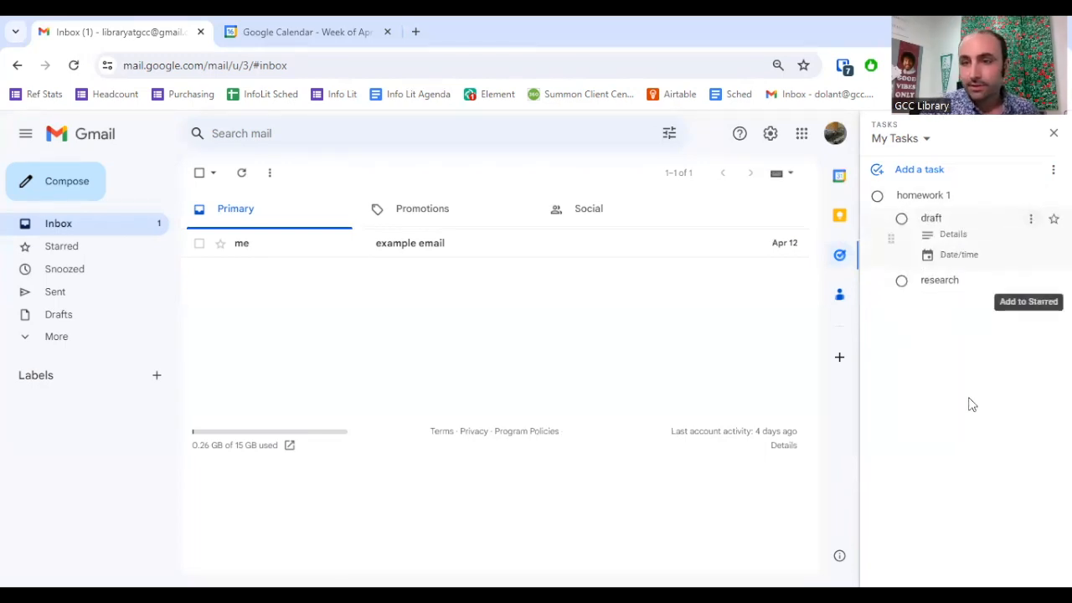
left_click(1032, 218)
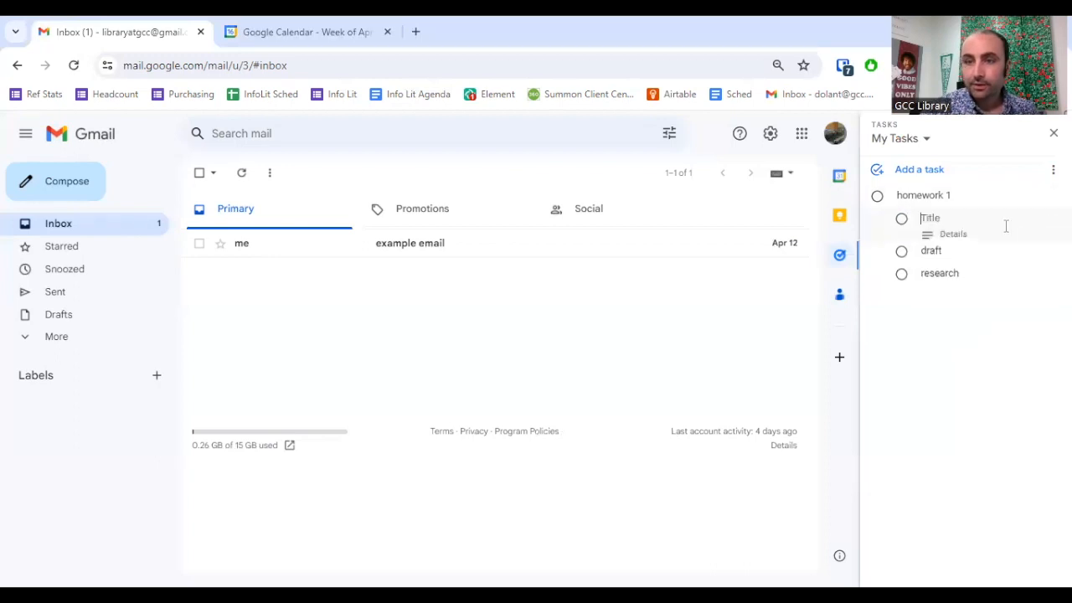
type("final sub")
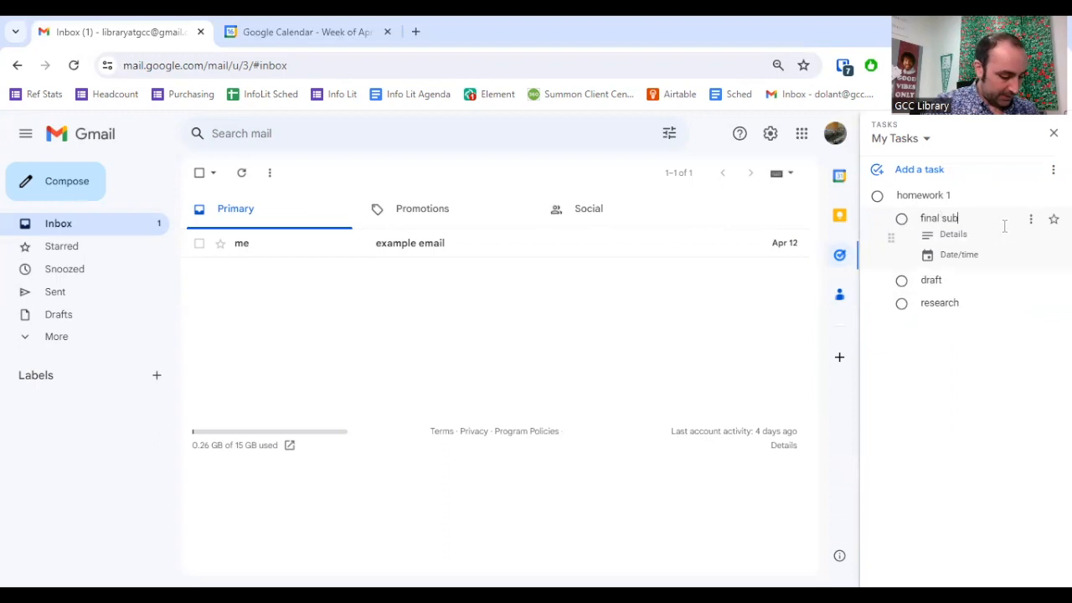
type("mission")
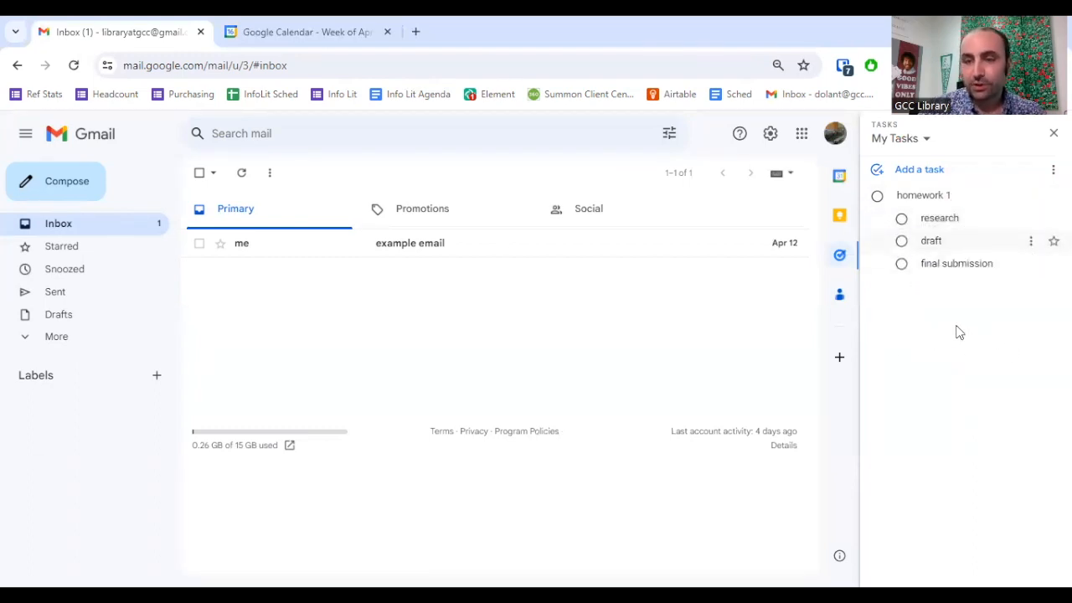
mouse_move(1016, 364)
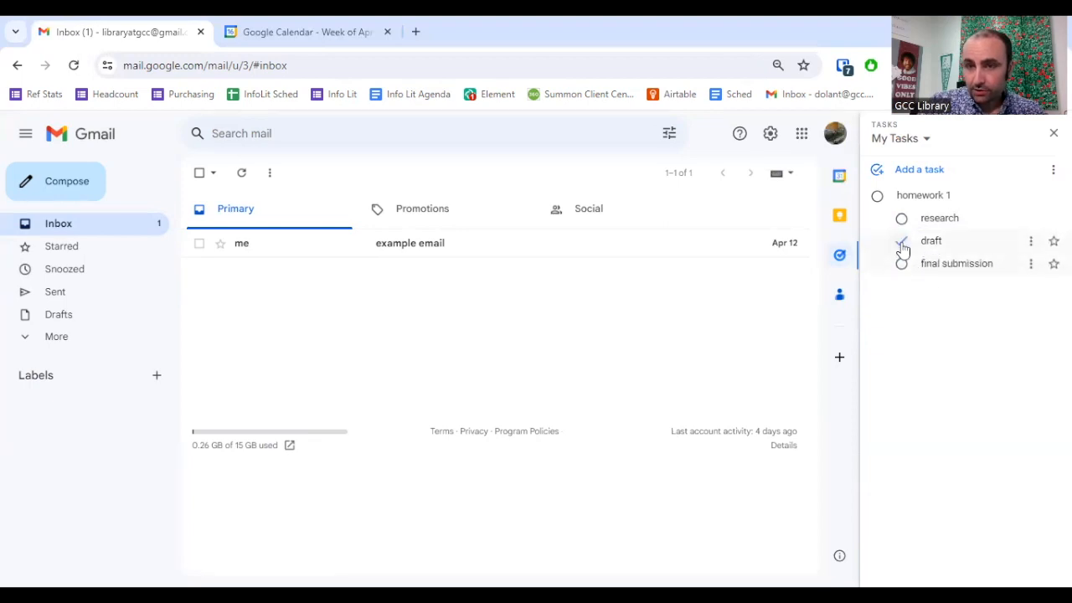
Mark draft, final submission and homework 1 complete so My Tasks reads All tasks complete.
left_click(901, 241)
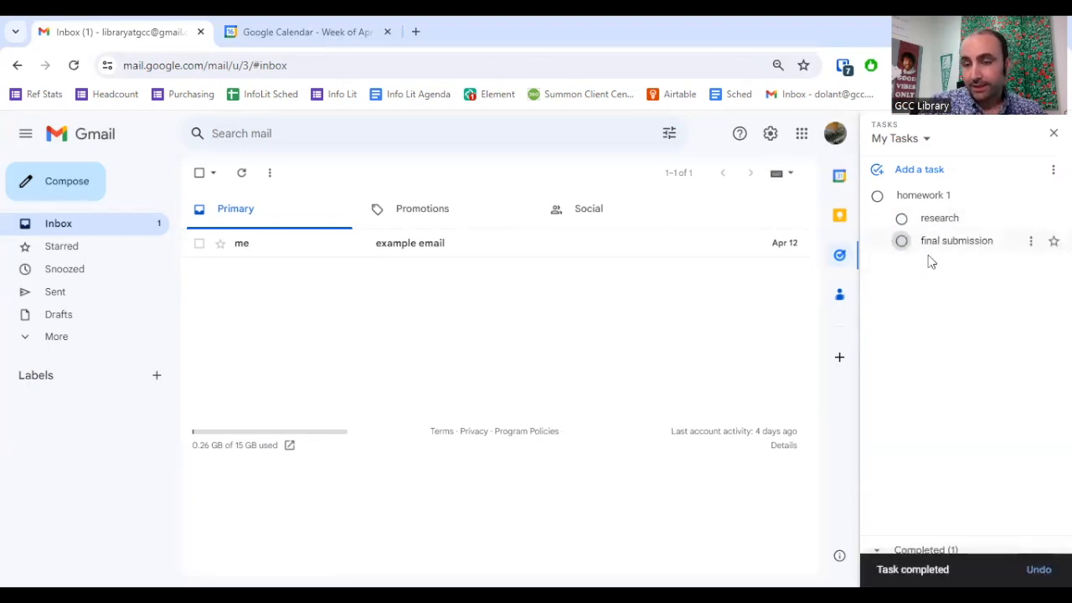
left_click(877, 194)
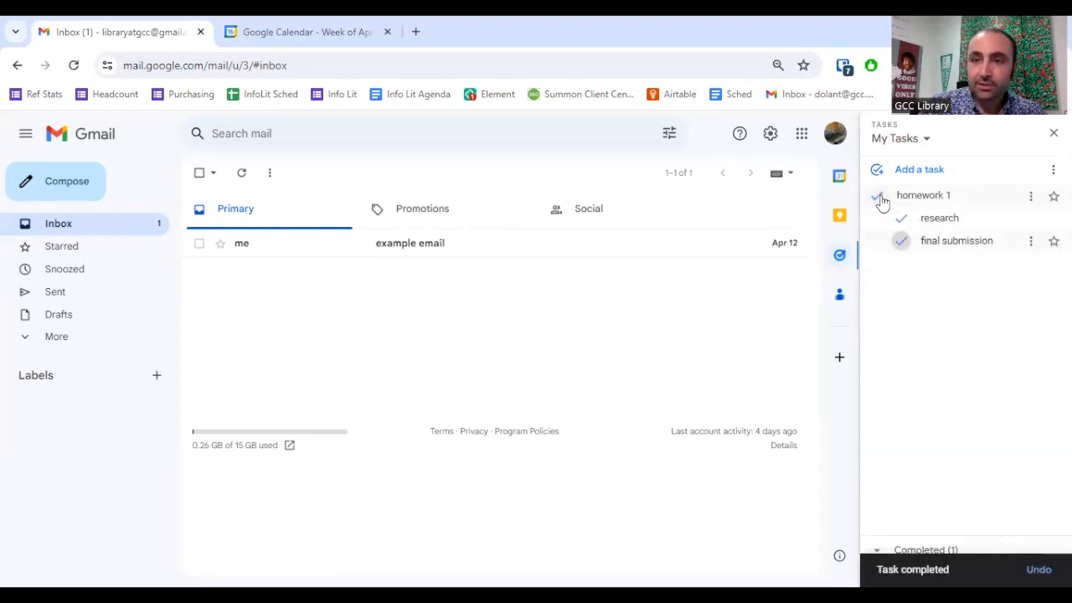
left_click(878, 194)
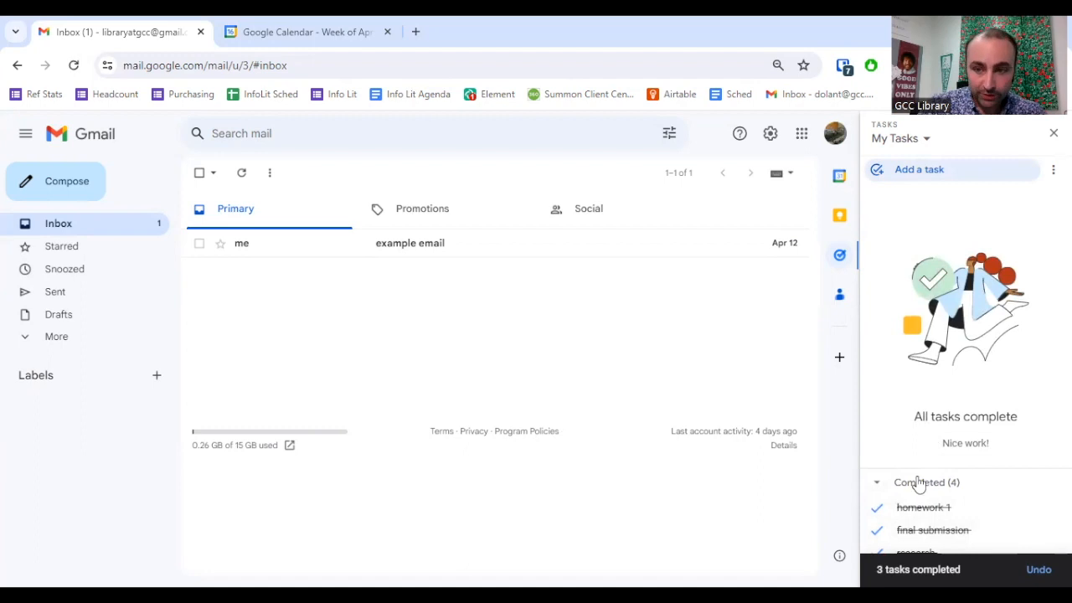
mouse_move(908, 231)
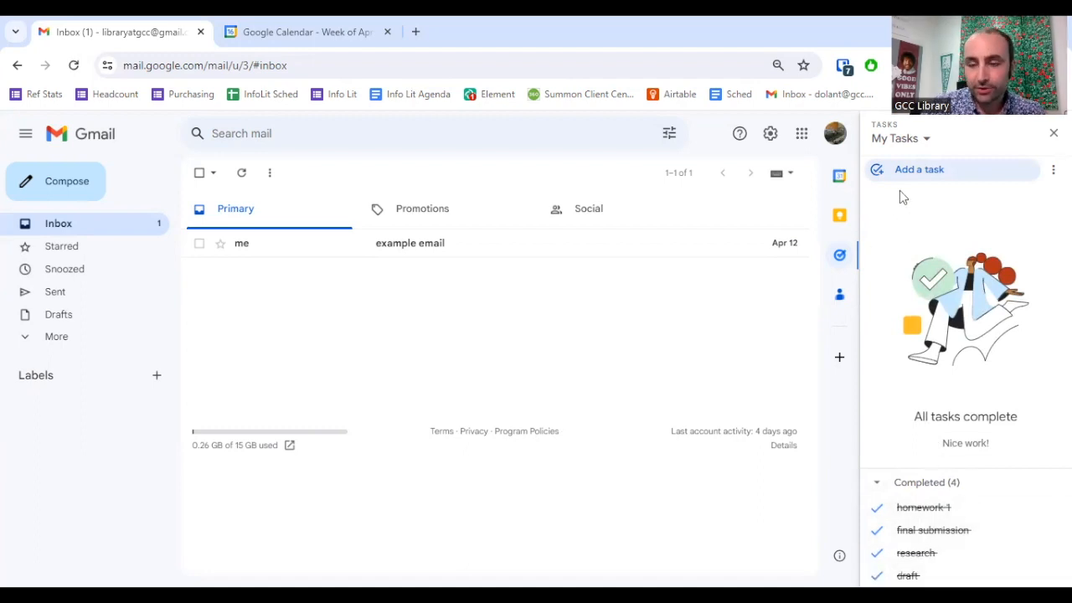
mouse_move(921, 204)
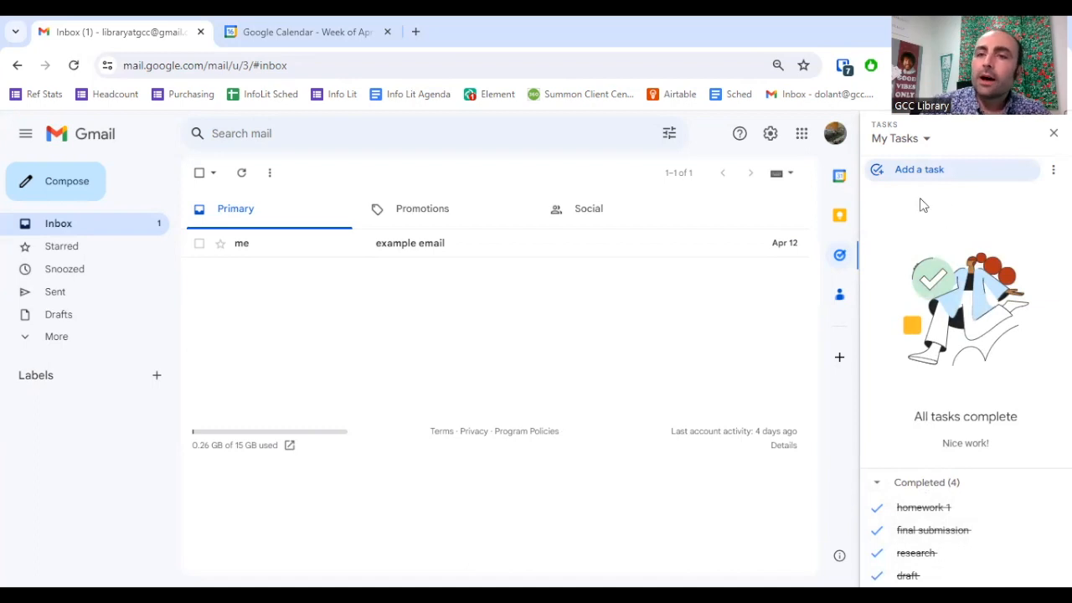
Add a task 'homework 2' with April 17 as its due date.
left_click(918, 169)
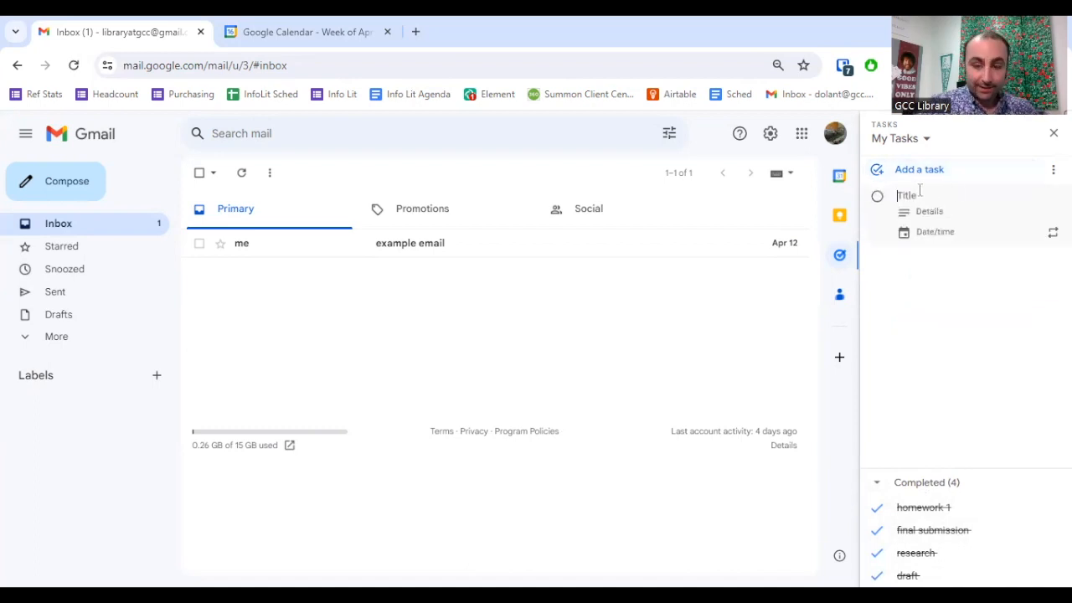
type("homework 2")
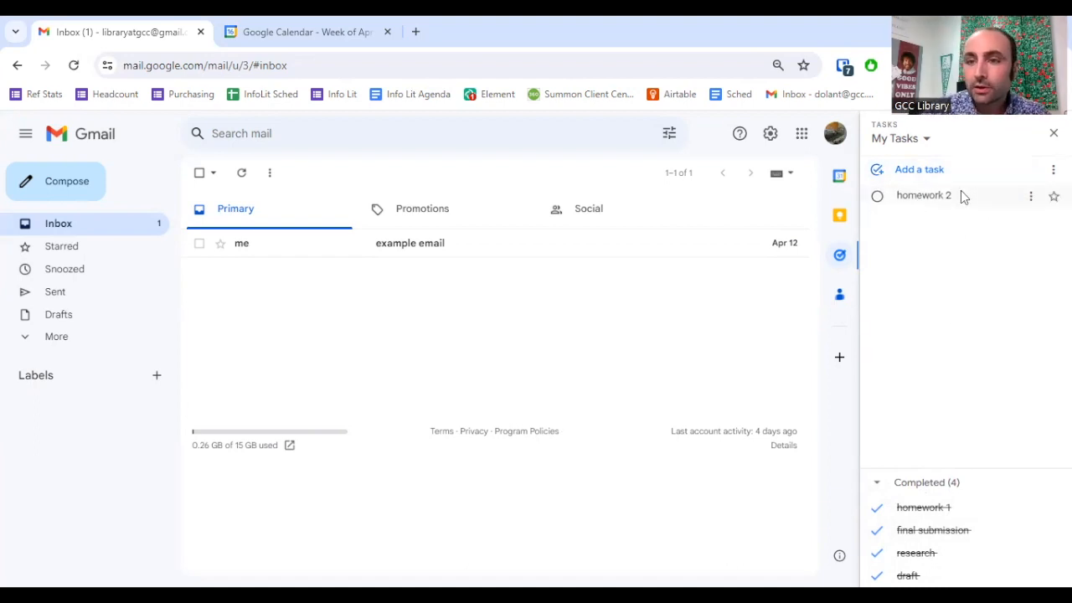
left_click(1053, 194)
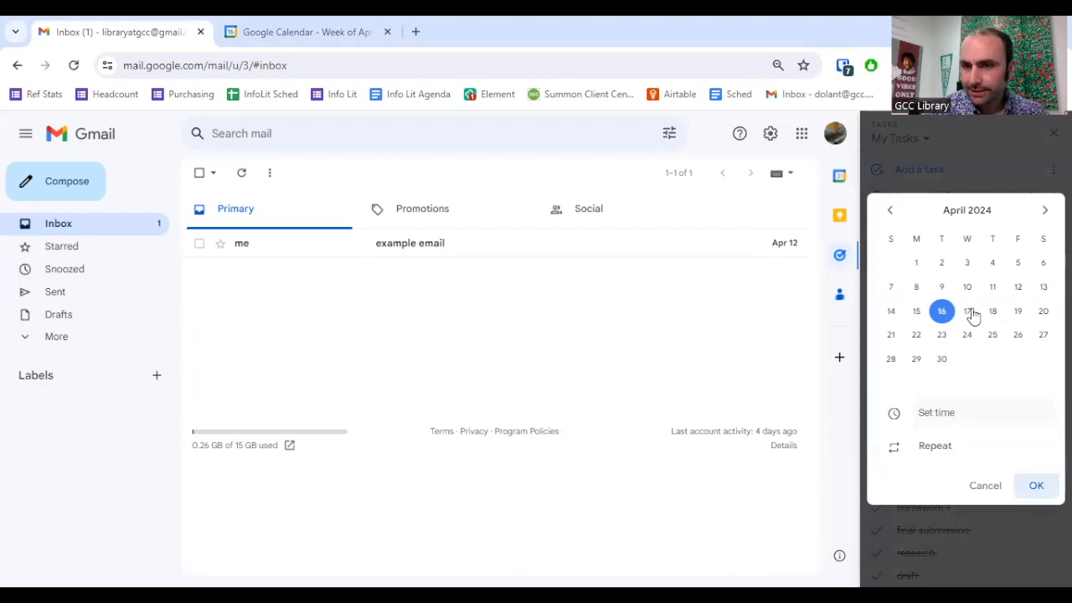
left_click(934, 412)
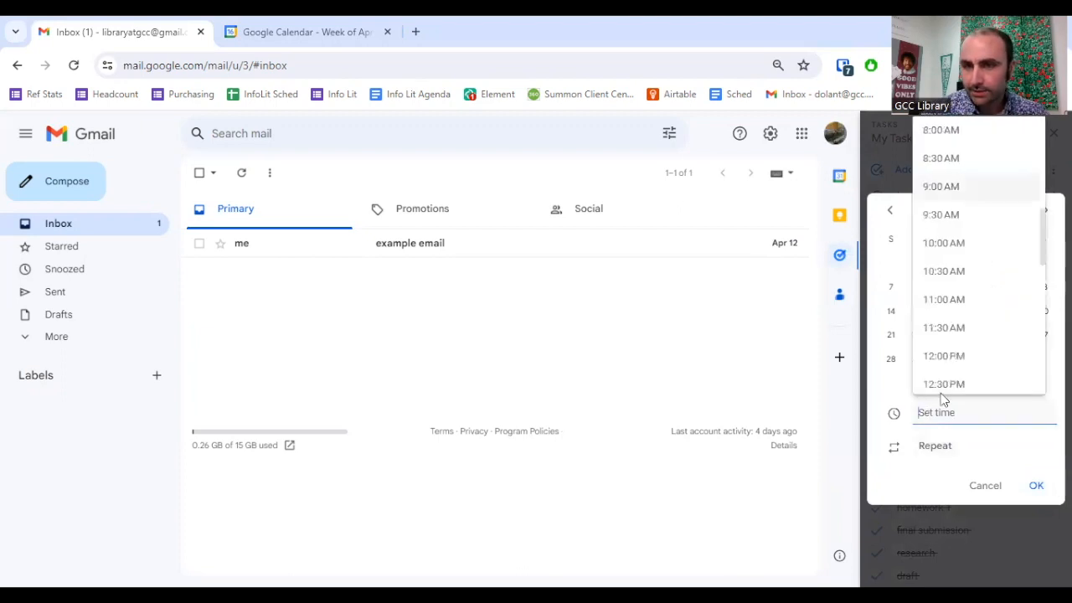
Set homework 2 due at 12:00 PM repeating weekly on Wednesday and confirm.
left_click(944, 355)
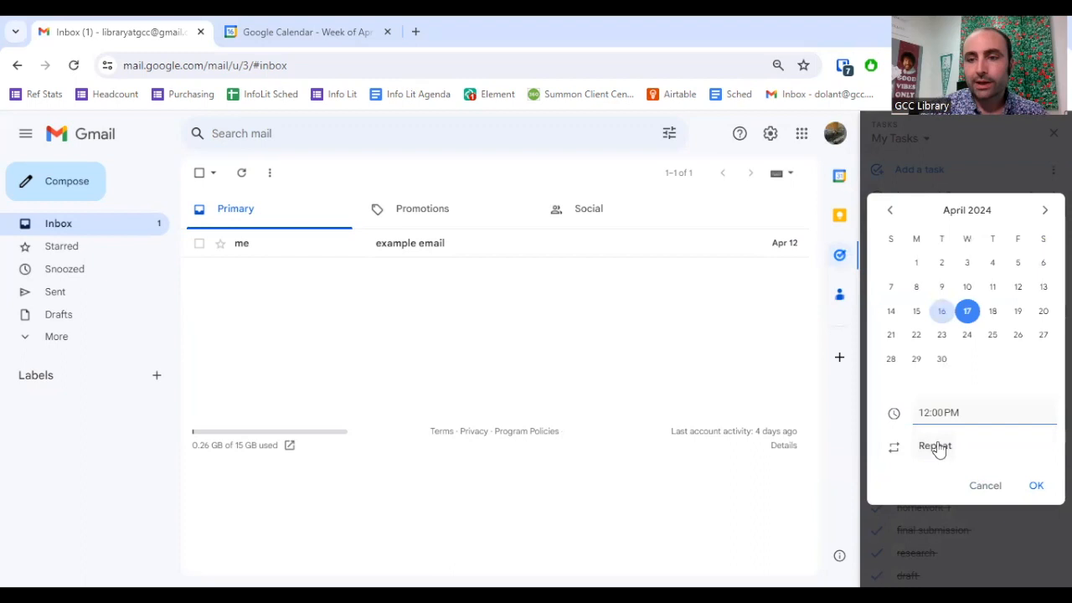
mouse_move(941, 452)
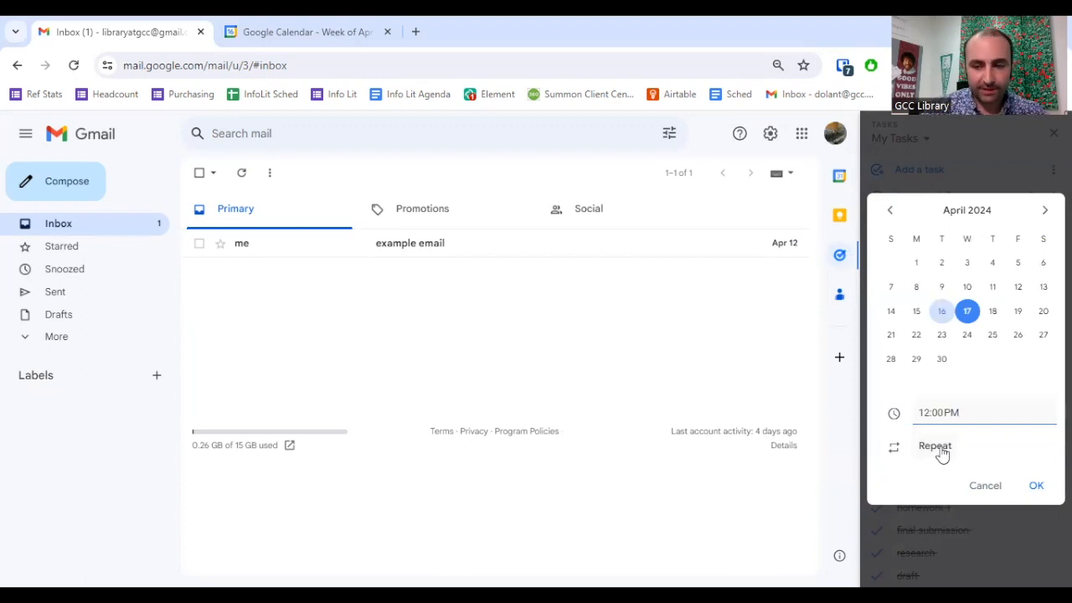
left_click(934, 445)
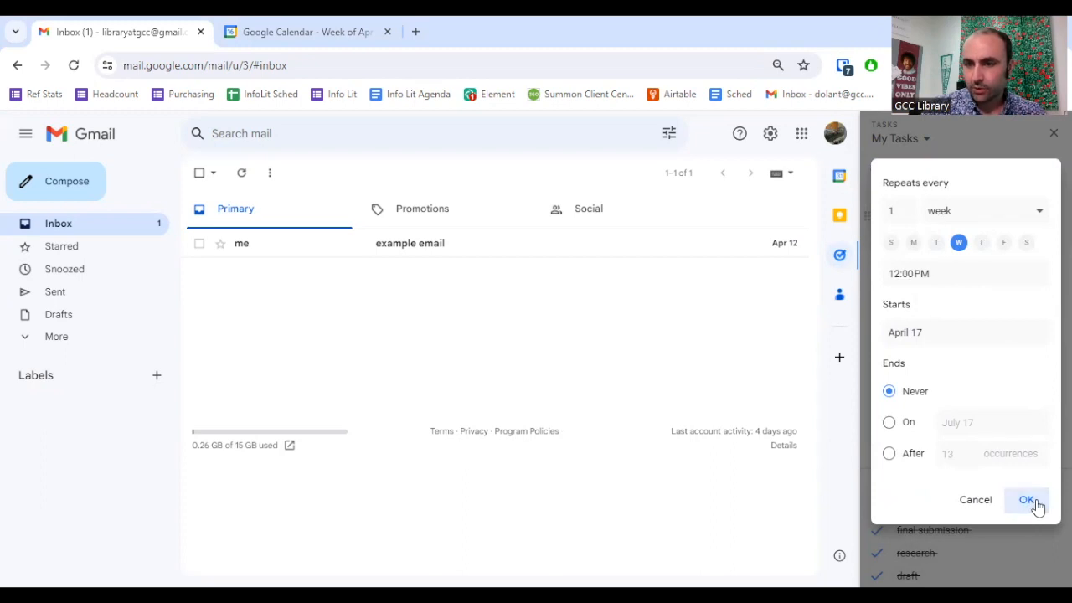
left_click(1028, 499)
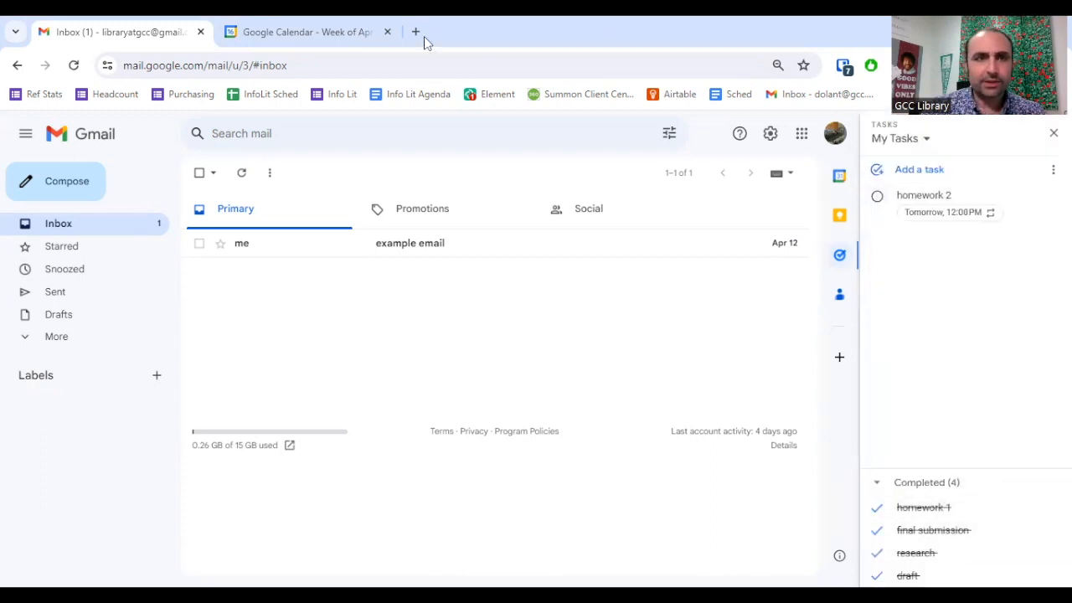
Check in Google Calendar that homework 2 recurs at 12 PM in later weeks, then return to Gmail.
left_click(308, 32)
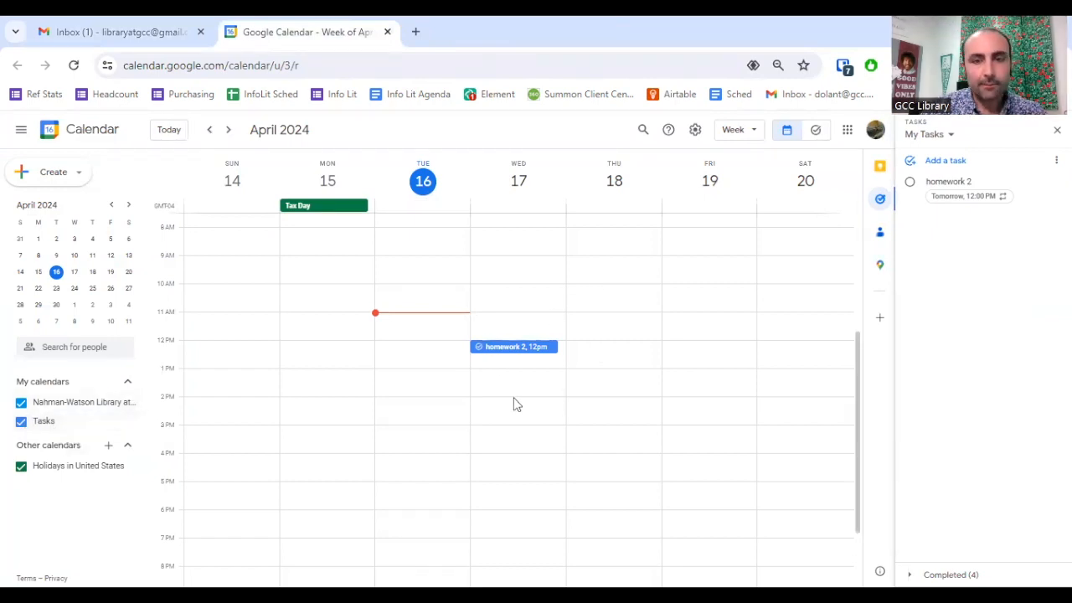
mouse_move(546, 358)
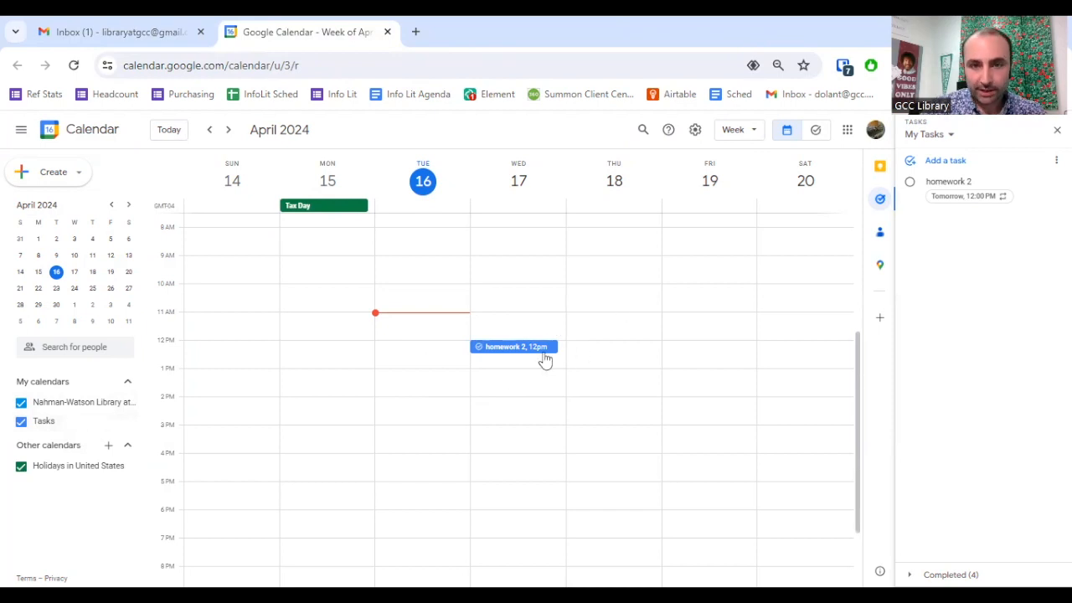
left_click(228, 129)
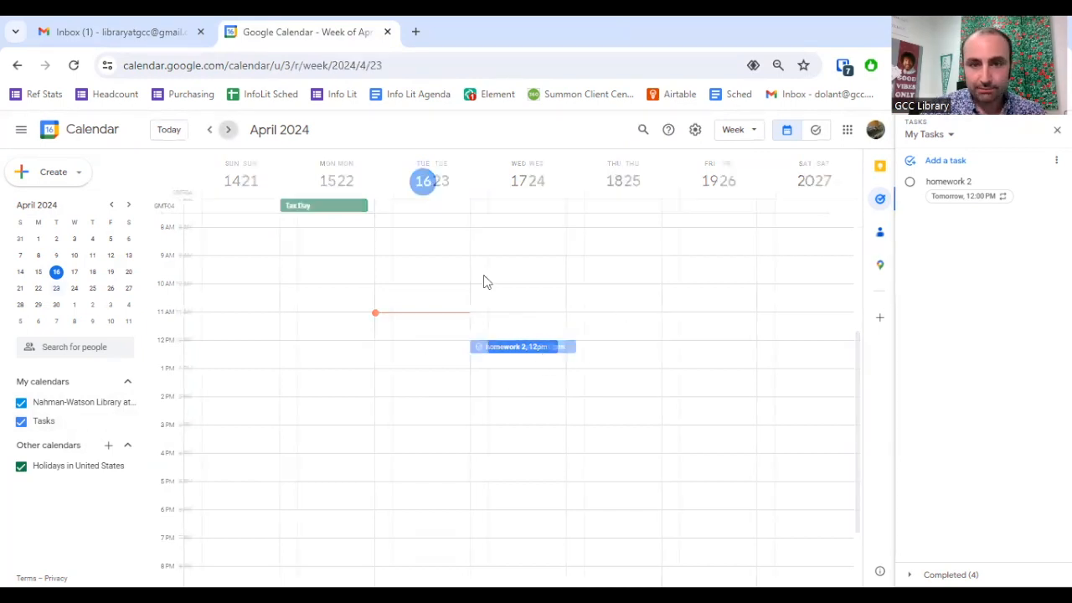
left_click(227, 129)
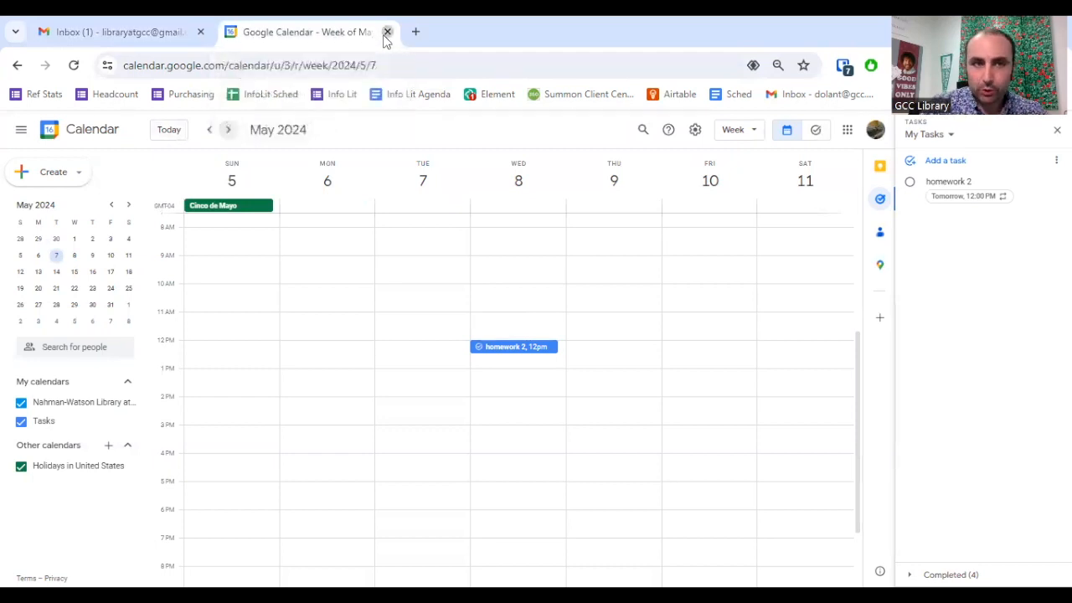
left_click(388, 32)
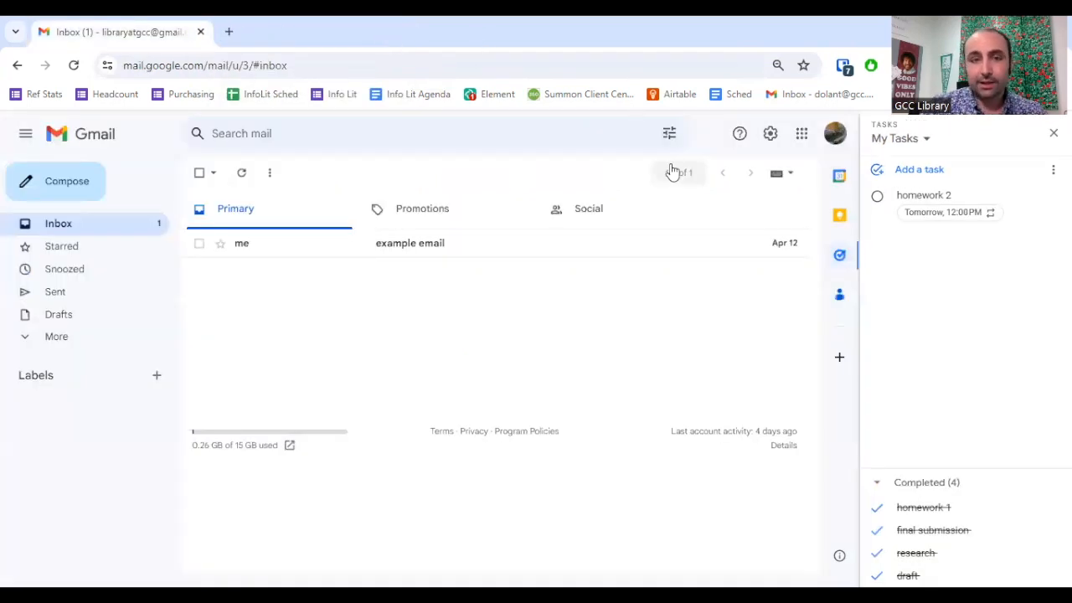
mouse_move(685, 336)
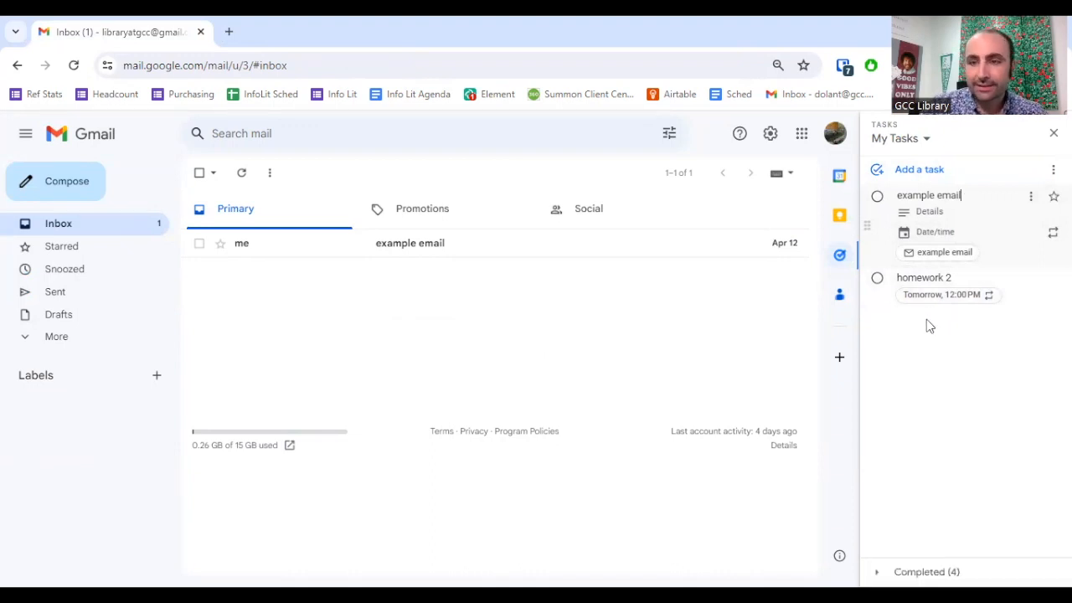
mouse_move(915, 347)
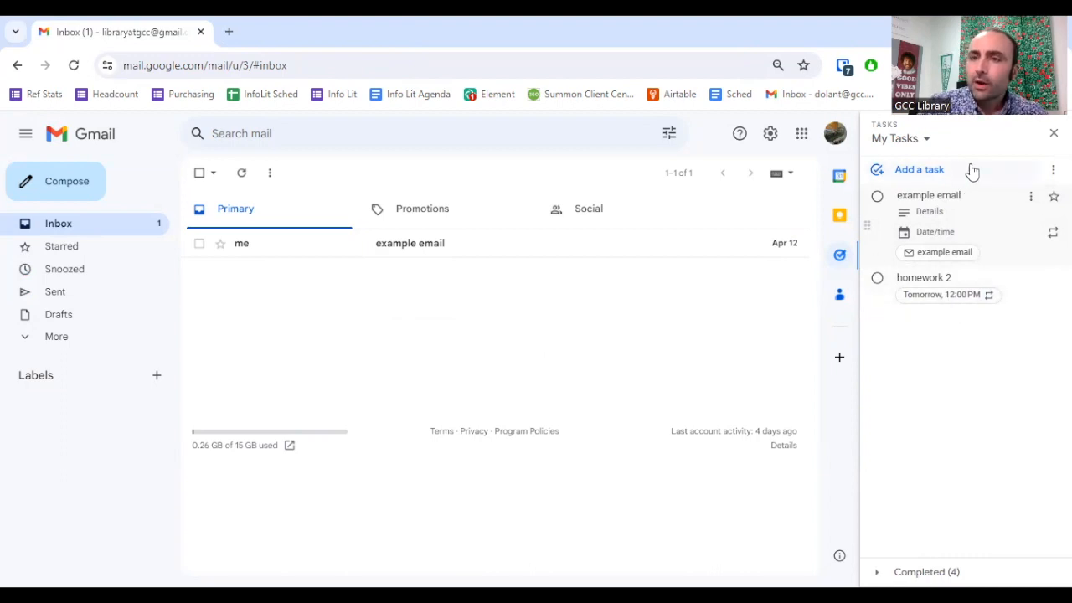
Create a new task list named homework, then switch back to My Tasks.
left_click(898, 137)
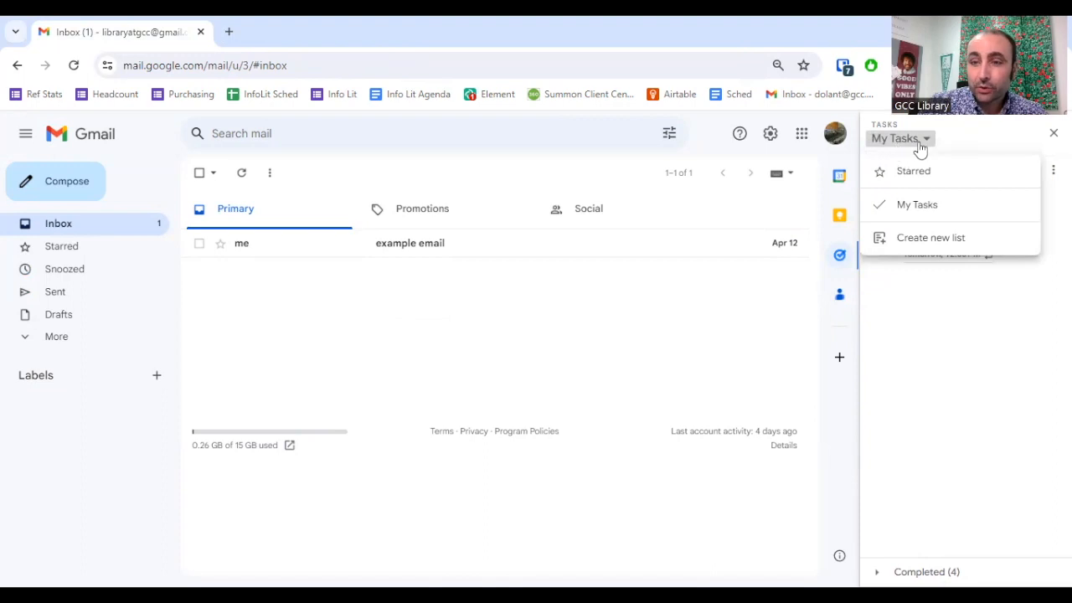
mouse_move(946, 243)
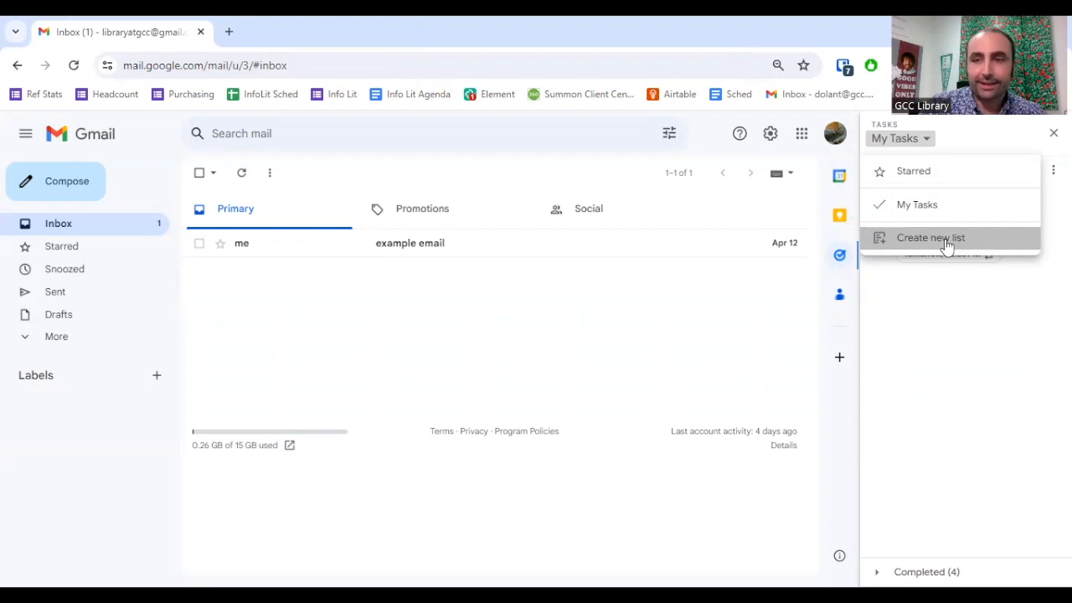
left_click(931, 238)
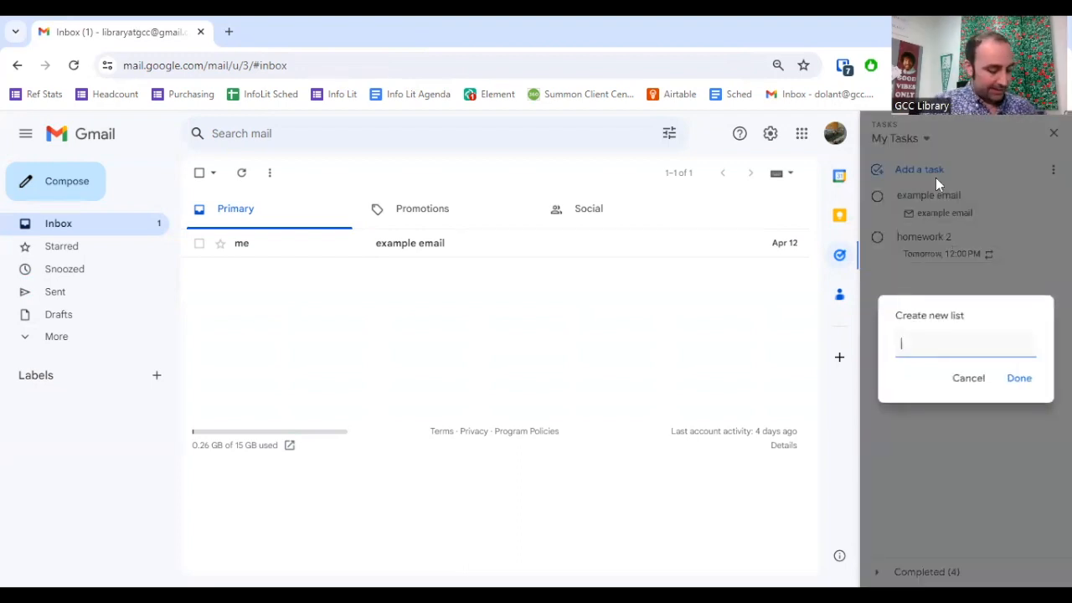
type("homework")
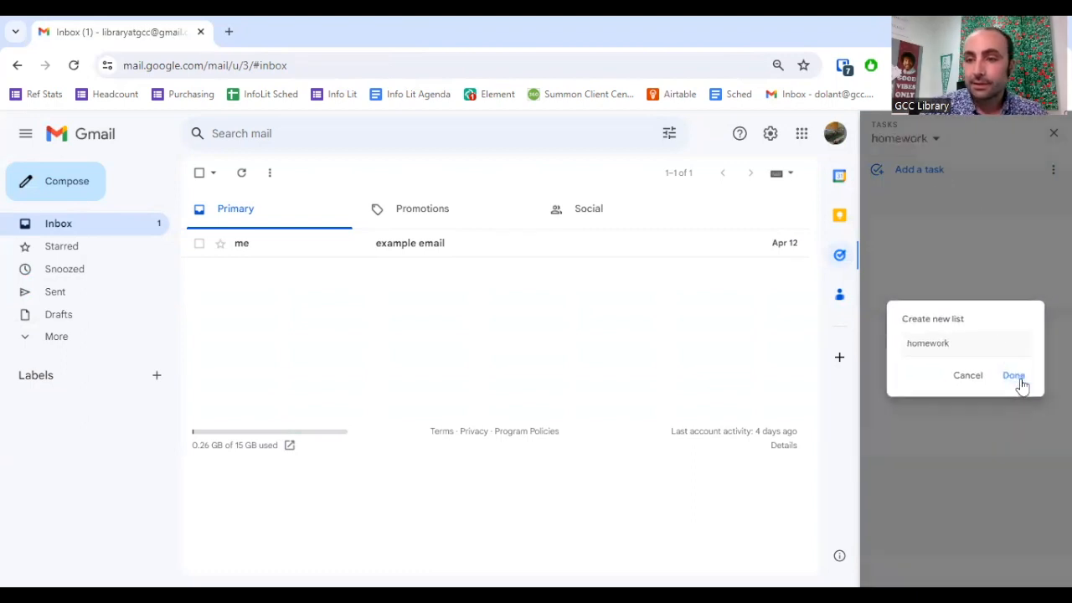
left_click(1013, 375)
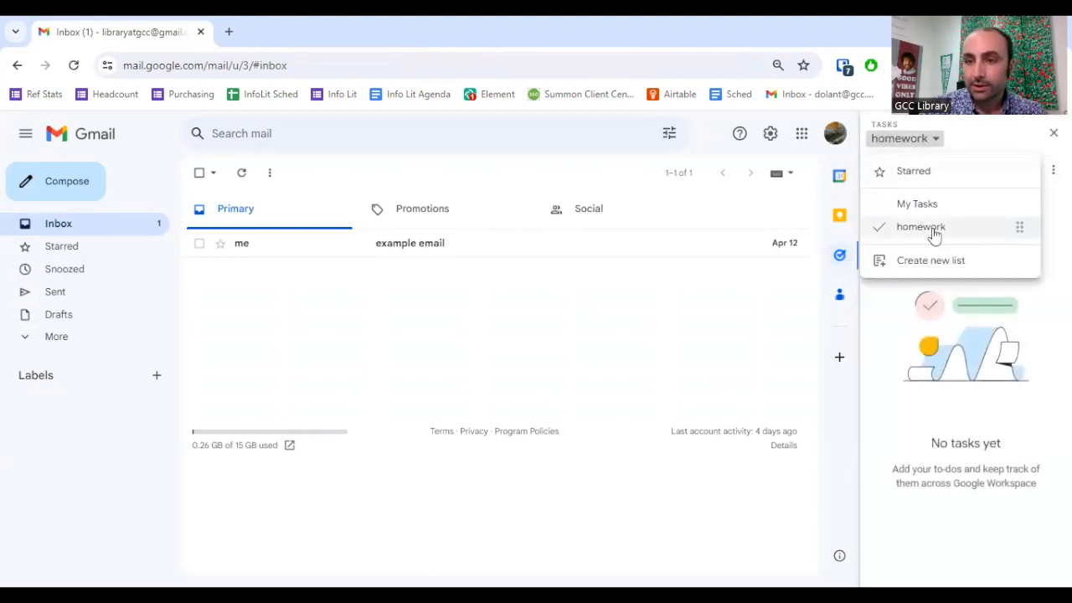
left_click(918, 204)
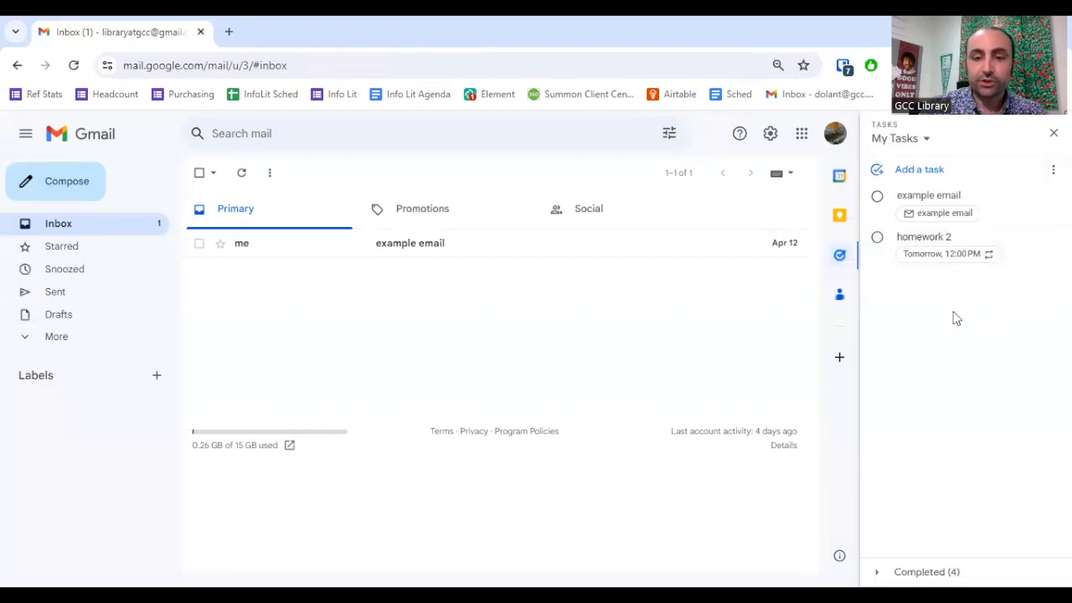
mouse_move(921, 278)
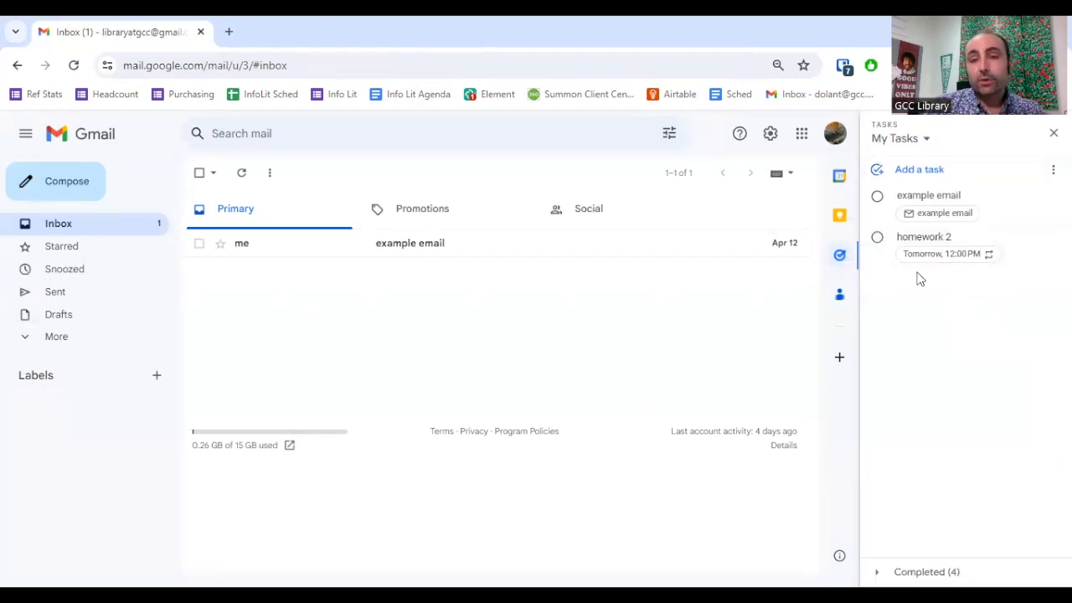